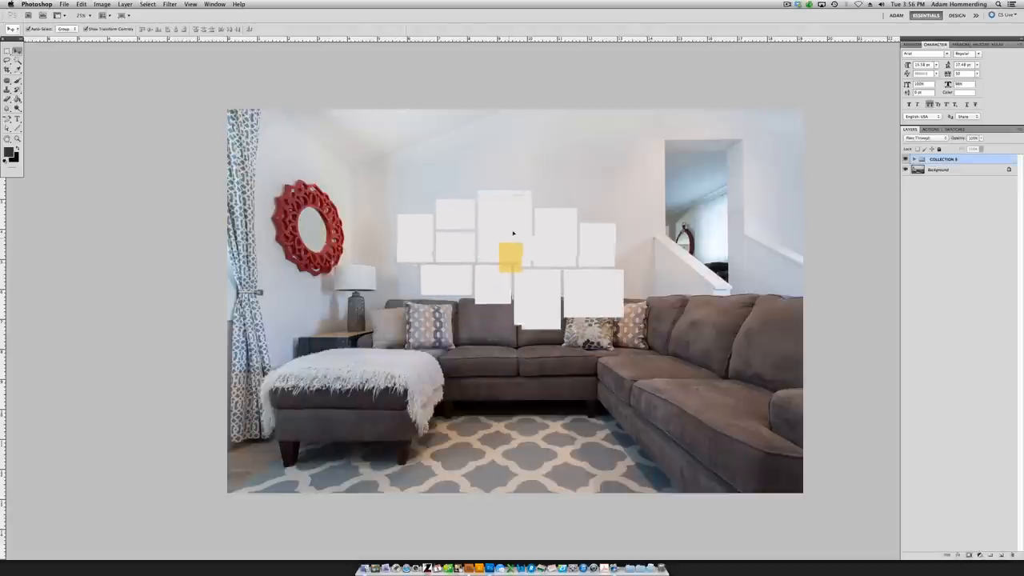
Step: Drag the collection template layer upward so it hangs above the sofa
left_click_drag(512, 256, 528, 221)
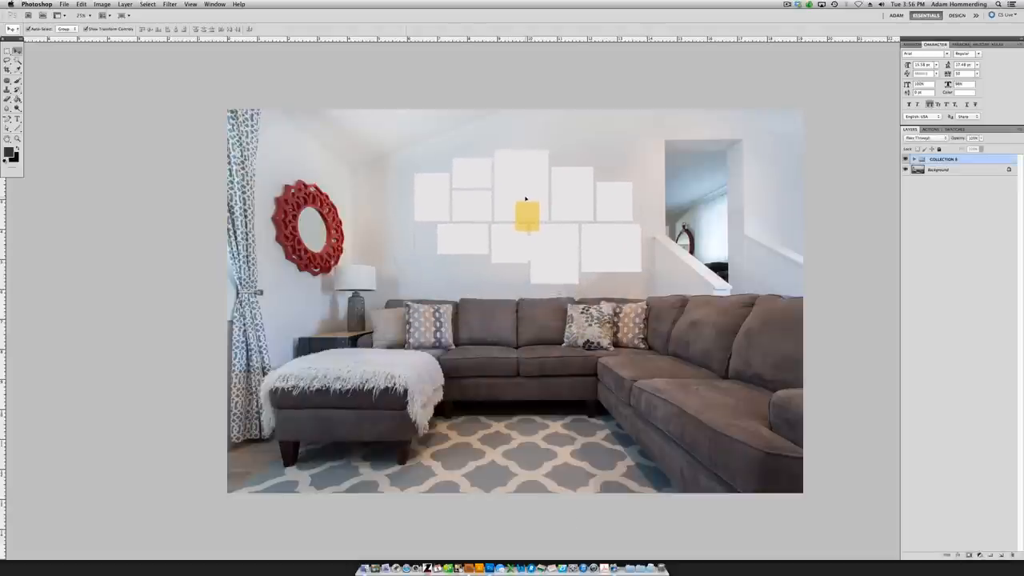
left_click(921, 159)
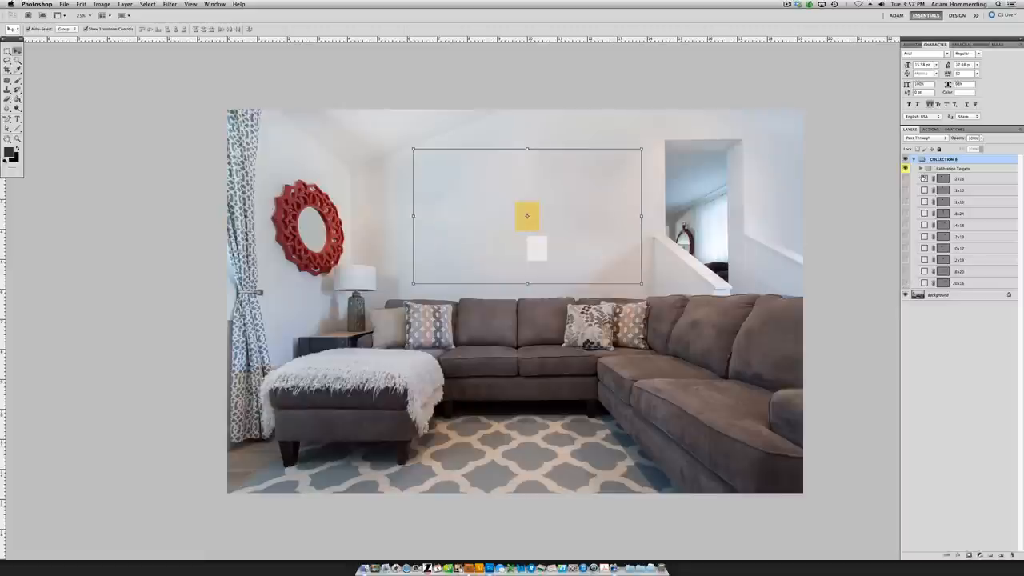
Step: Expand the Collection Template group in the Layers panel
left_click(913, 168)
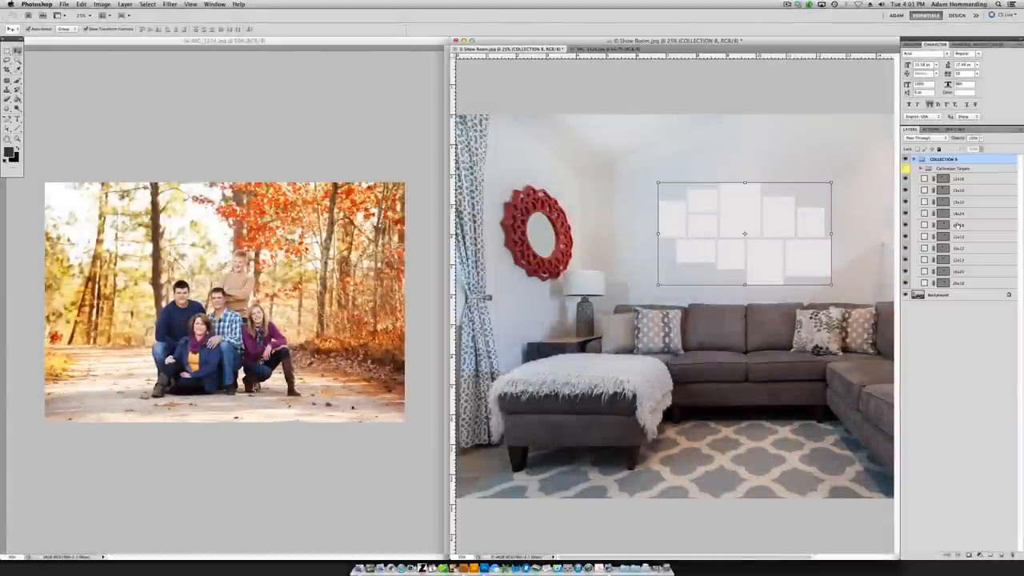
Step: Clip the family portrait into the centre frame and fit the girl's portrait into the left frame
left_click(957, 214)
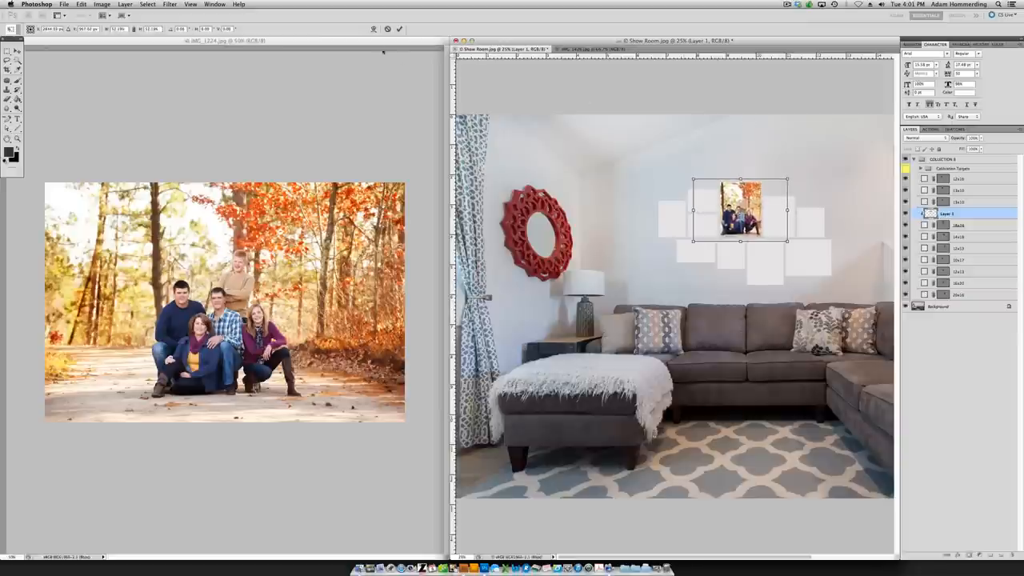
left_click(16, 50)
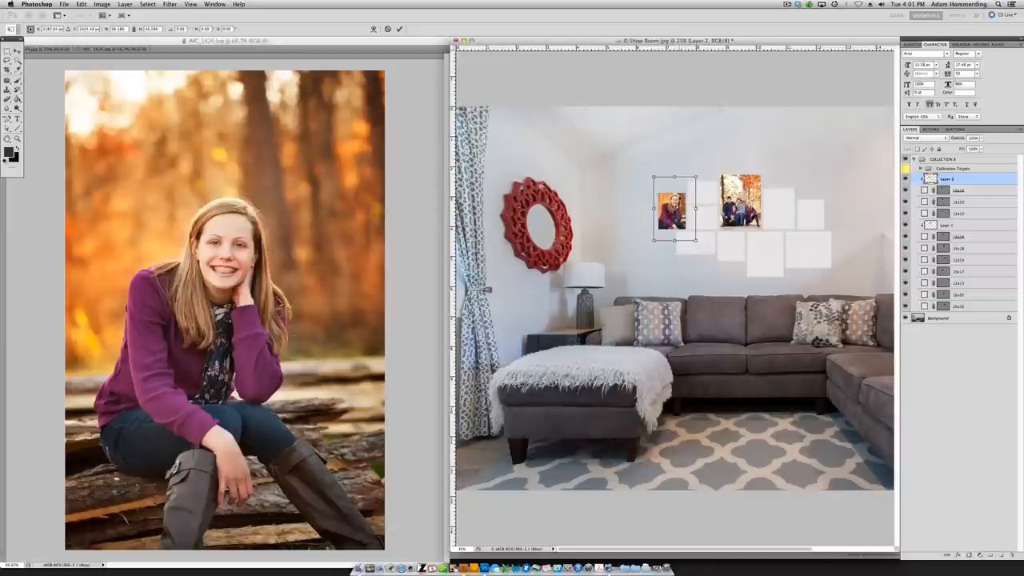
left_click_drag(675, 208, 676, 205)
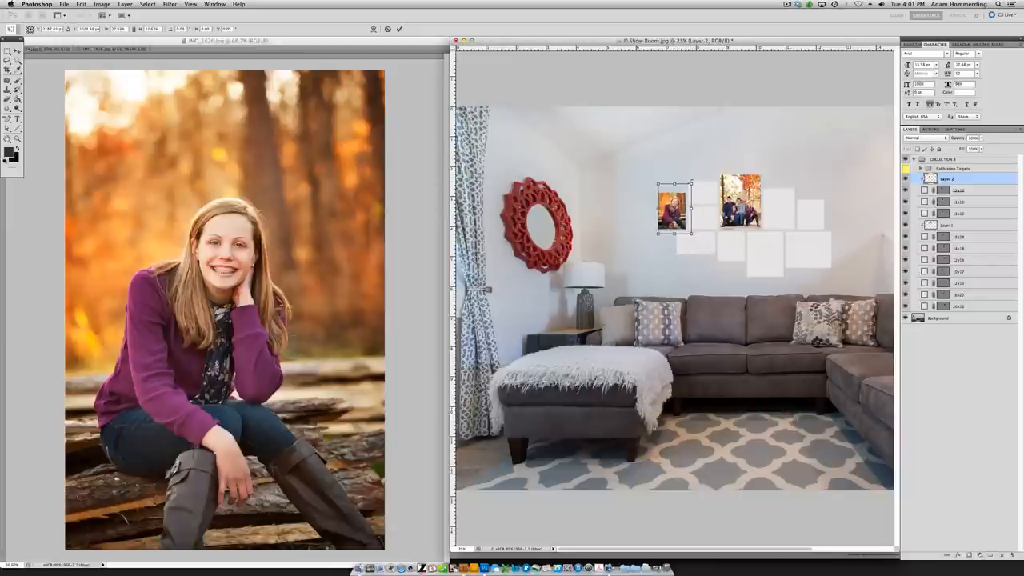